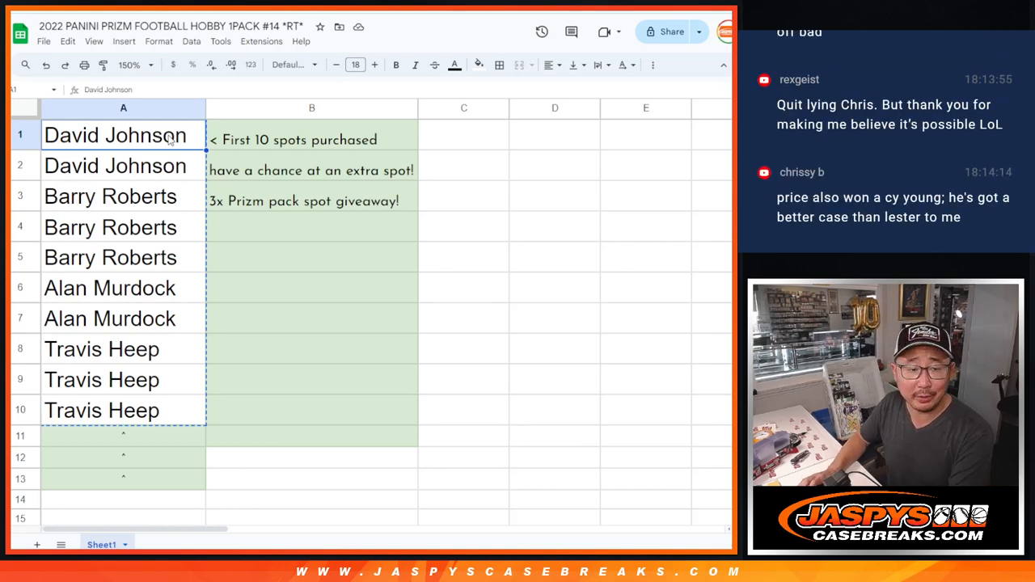
Select and copy the ten buyer names in cells A1:A10
left_click_drag(123, 136, 123, 411)
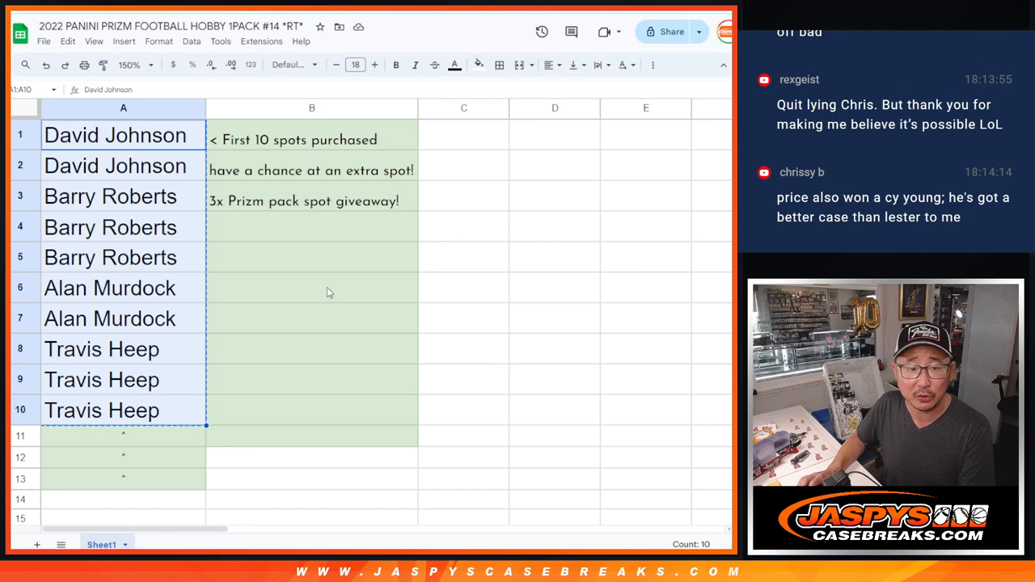
mouse_move(304, 279)
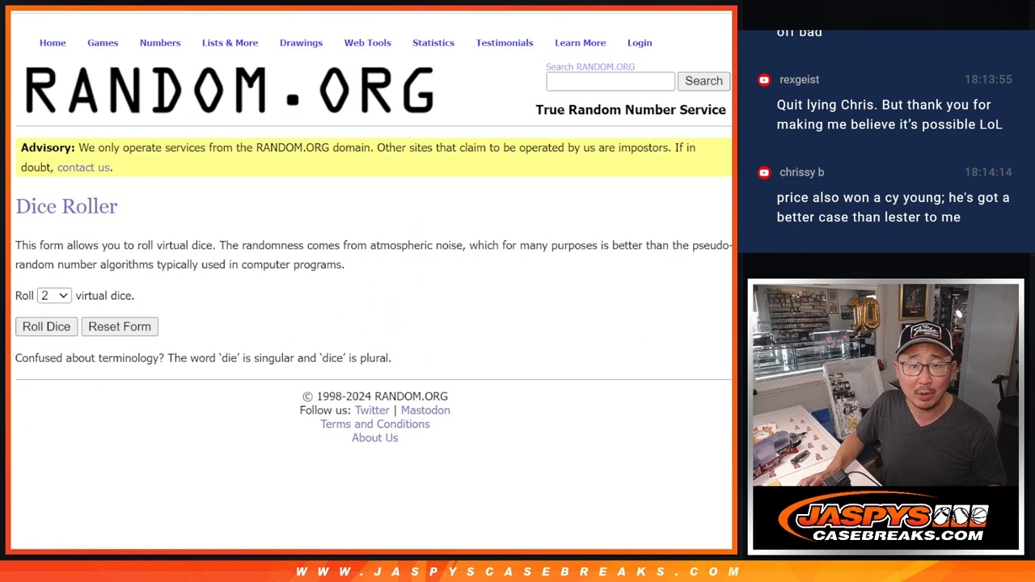
Paste the names into the List Randomizer and shuffle them twice
left_click(46, 327)
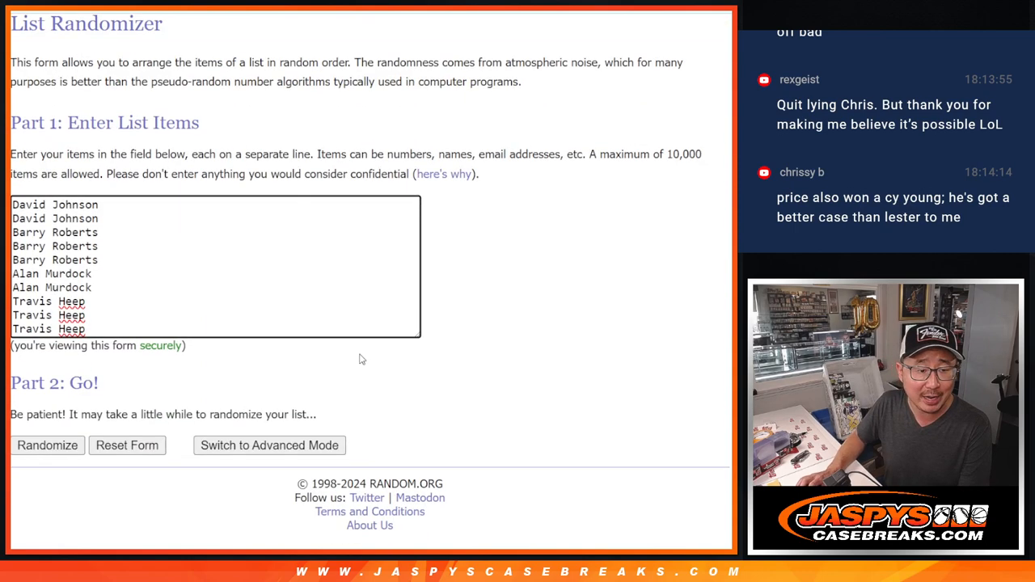
left_click(46, 447)
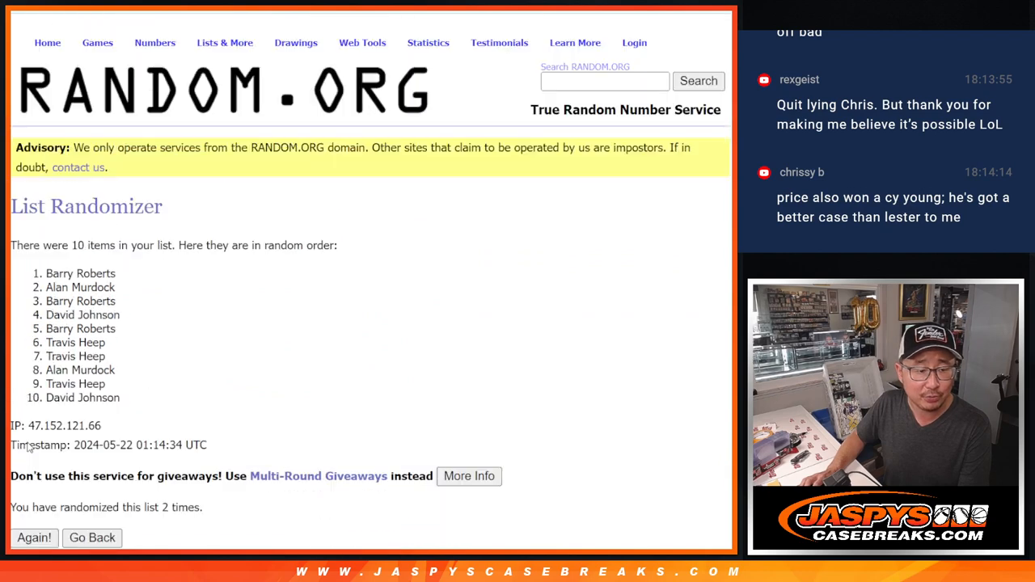
left_click(33, 537)
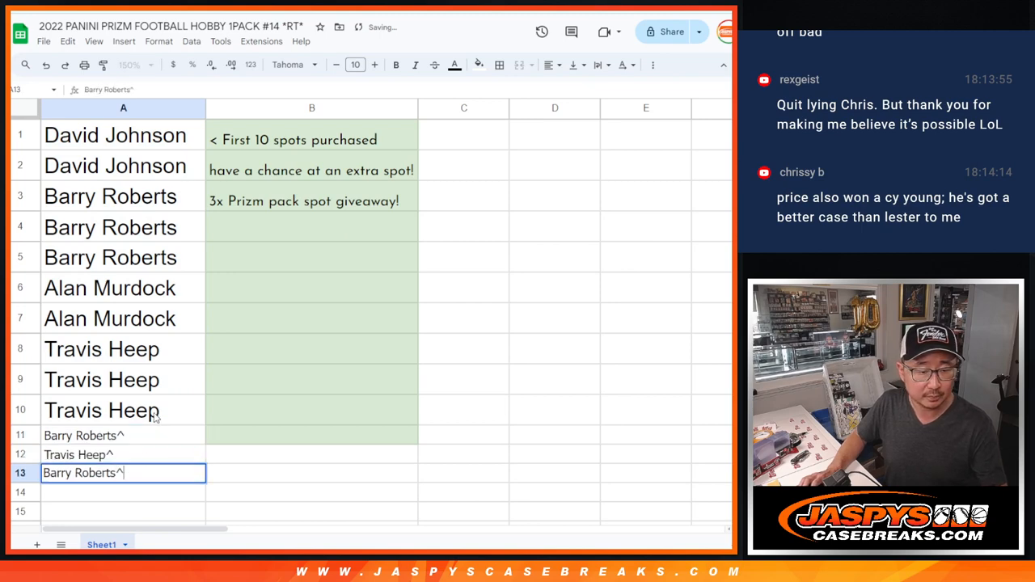
left_click(105, 411)
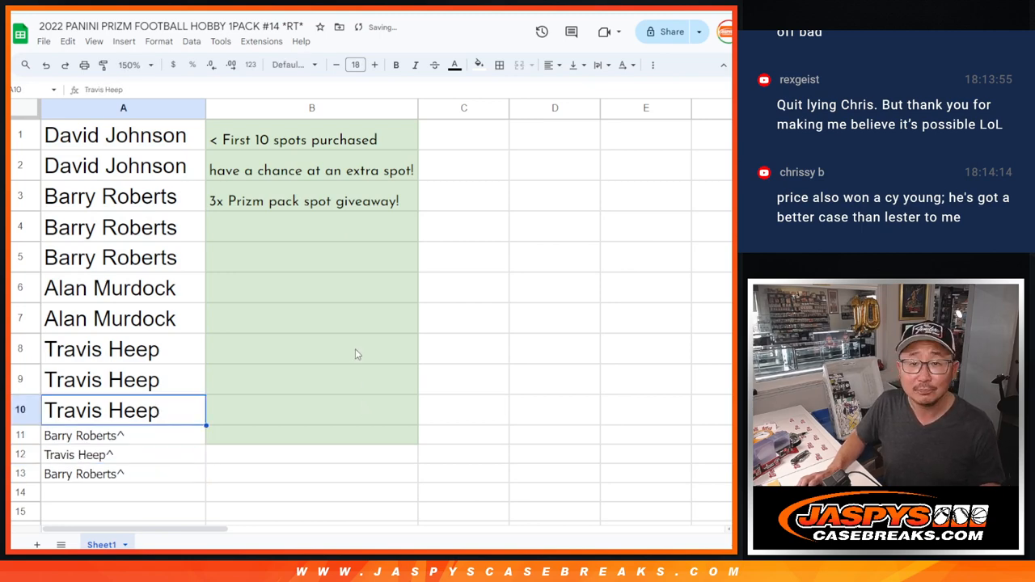